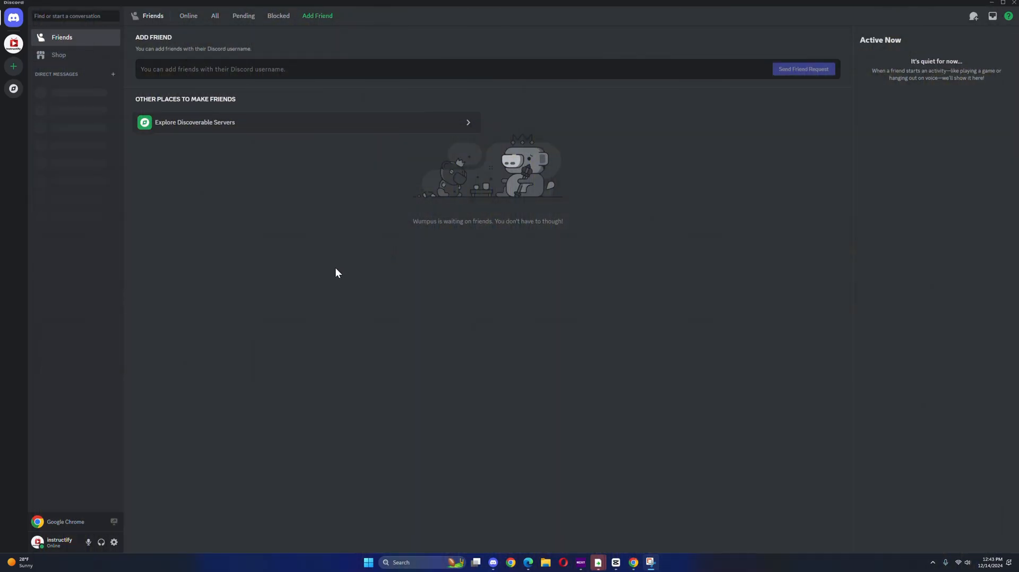
pyautogui.moveTo(115, 541)
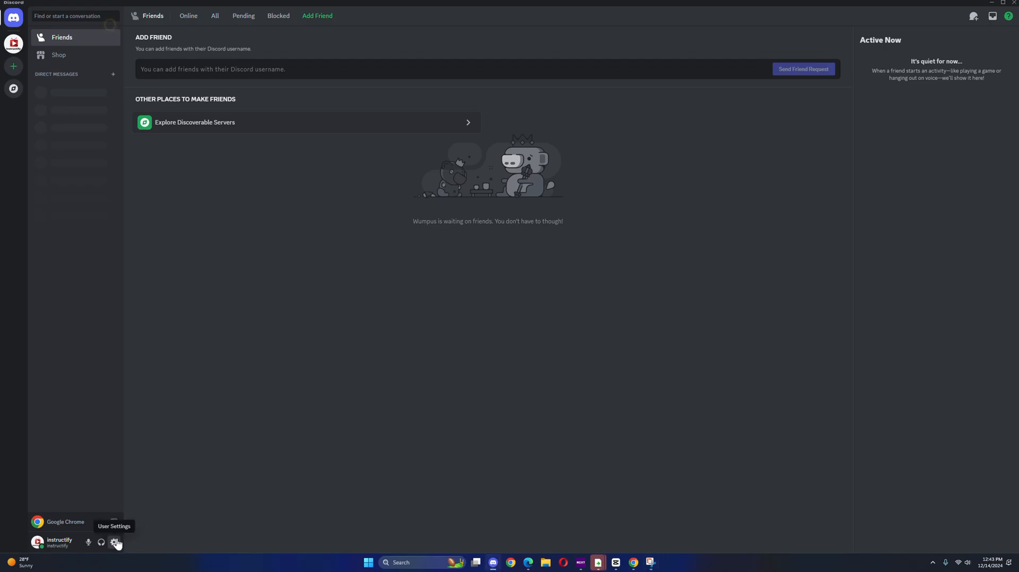
# - Open Discord's User Settings from the gear icon beside the username
pyautogui.click(116, 542)
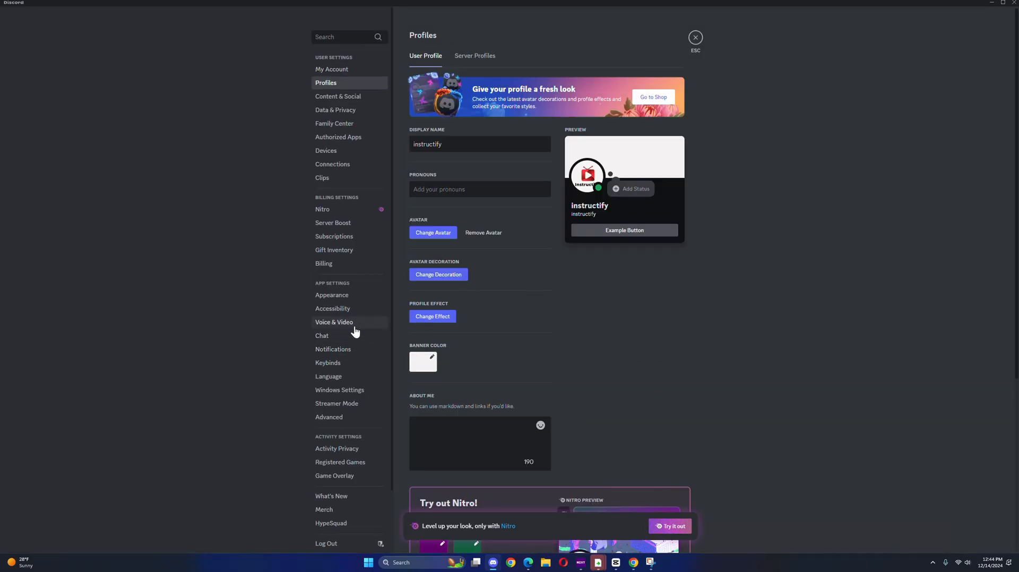
# - On Voice & Video, keep Default input and set output to Default (Speakers)
pyautogui.click(334, 321)
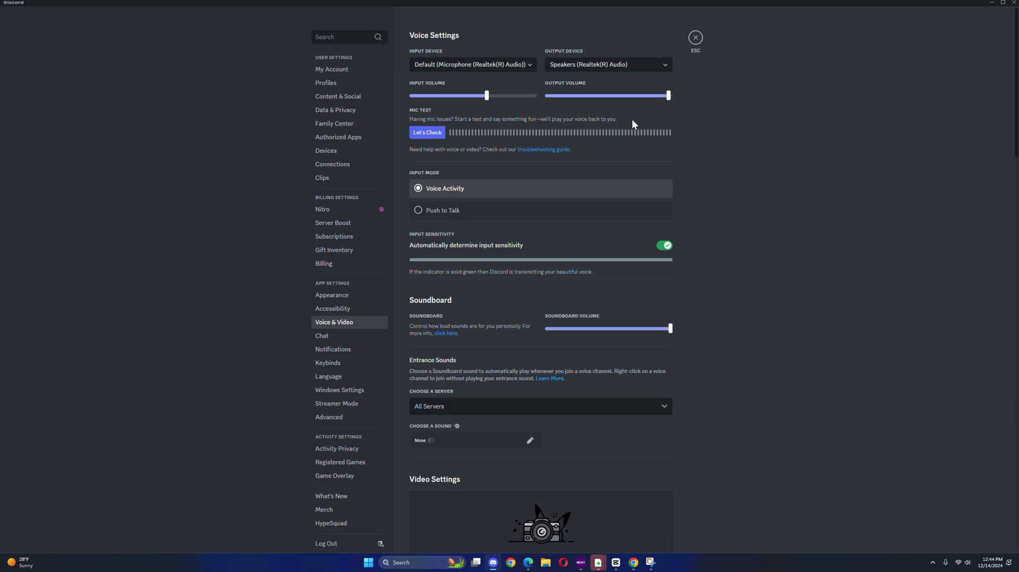
pyautogui.click(472, 65)
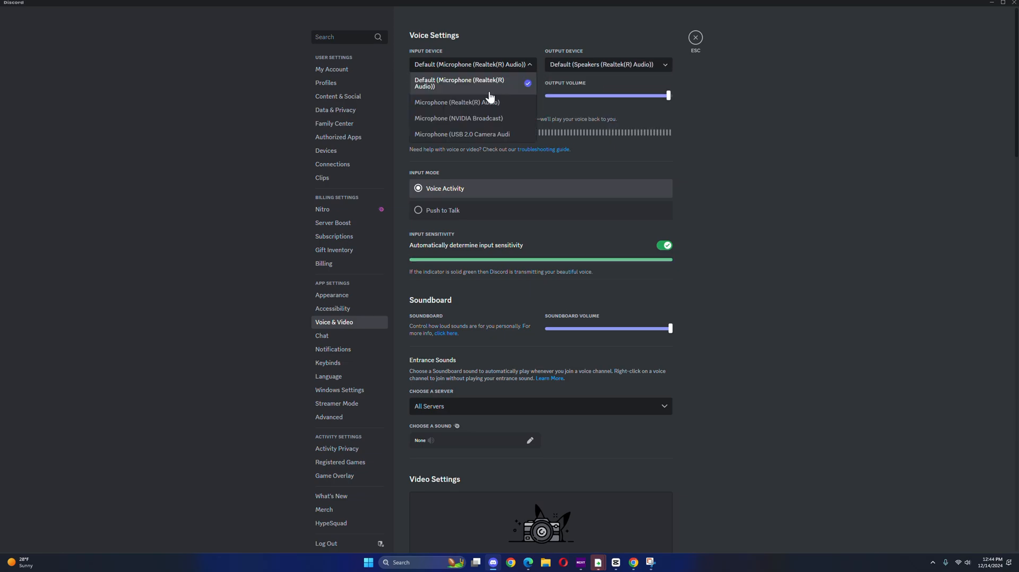
pyautogui.click(601, 64)
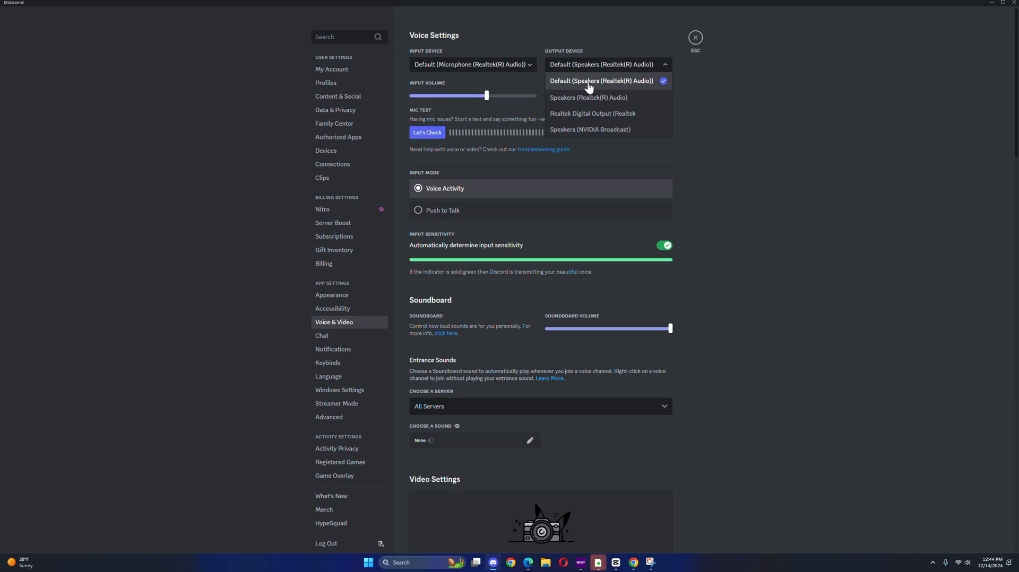
pyautogui.click(601, 81)
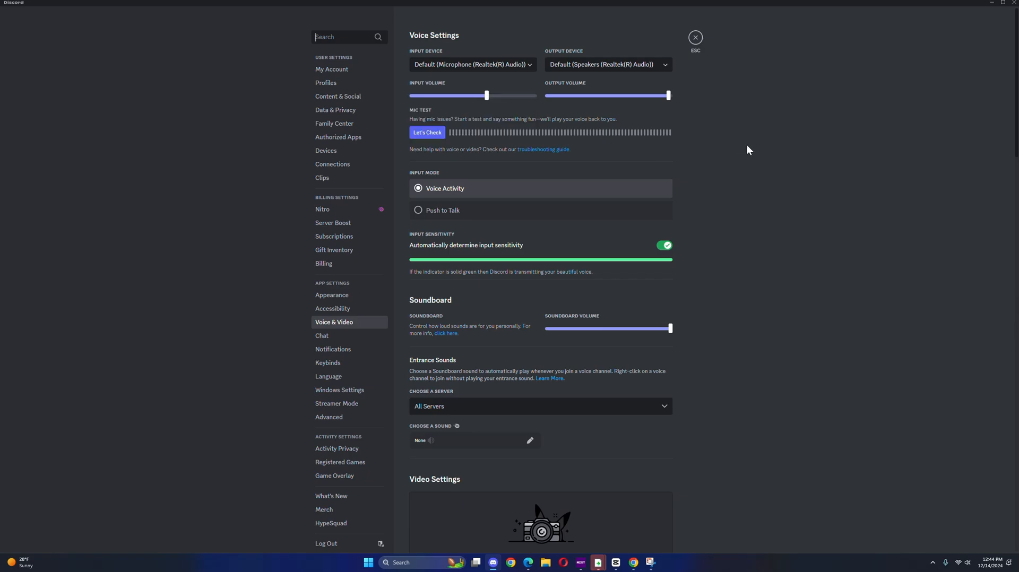
# - Set Audio Subsystem to Legacy and confirm the Discord restart
pyautogui.scroll(-3)
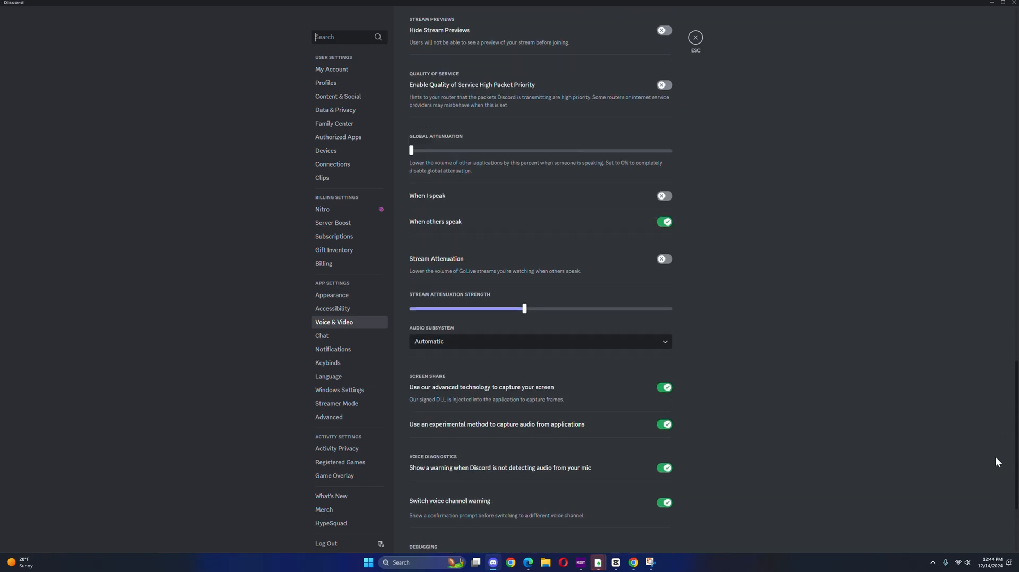
pyautogui.scroll(-3)
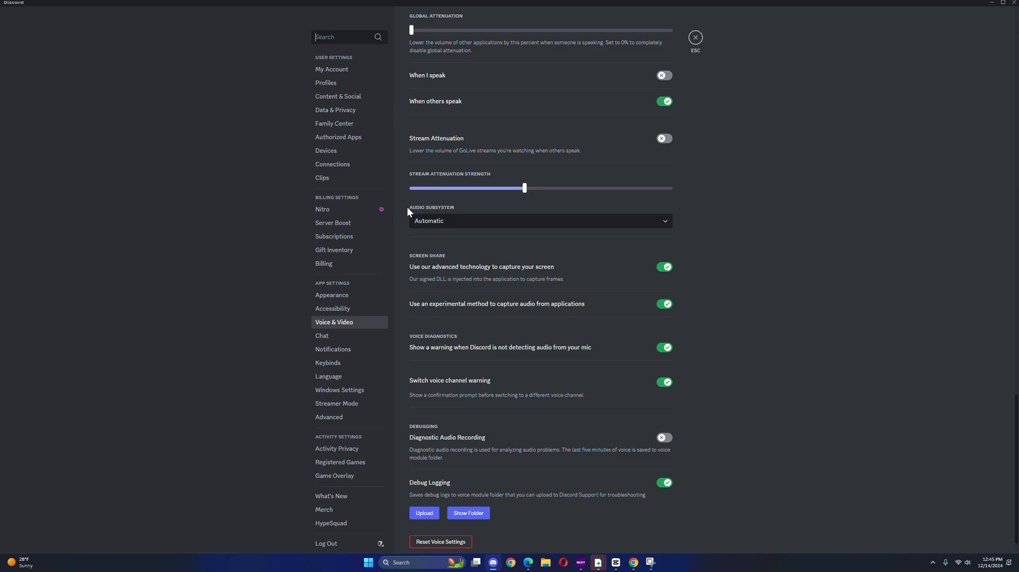
pyautogui.click(539, 220)
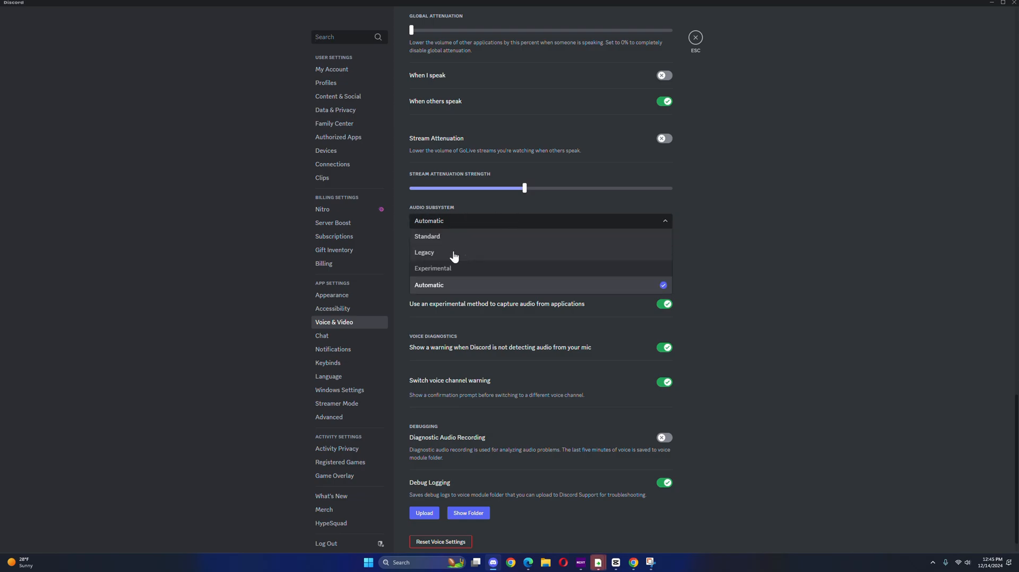
pyautogui.click(424, 252)
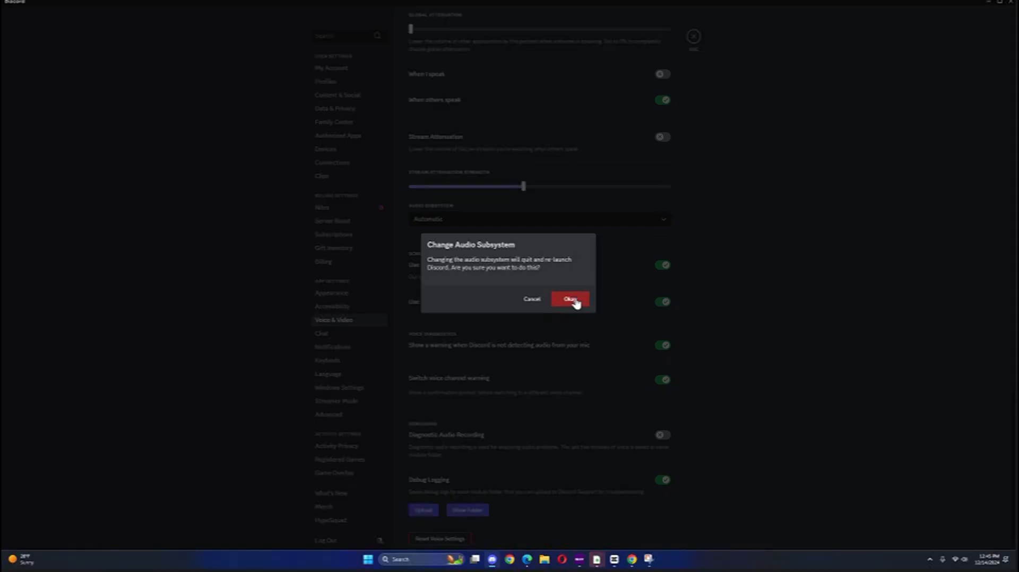
pyautogui.click(570, 300)
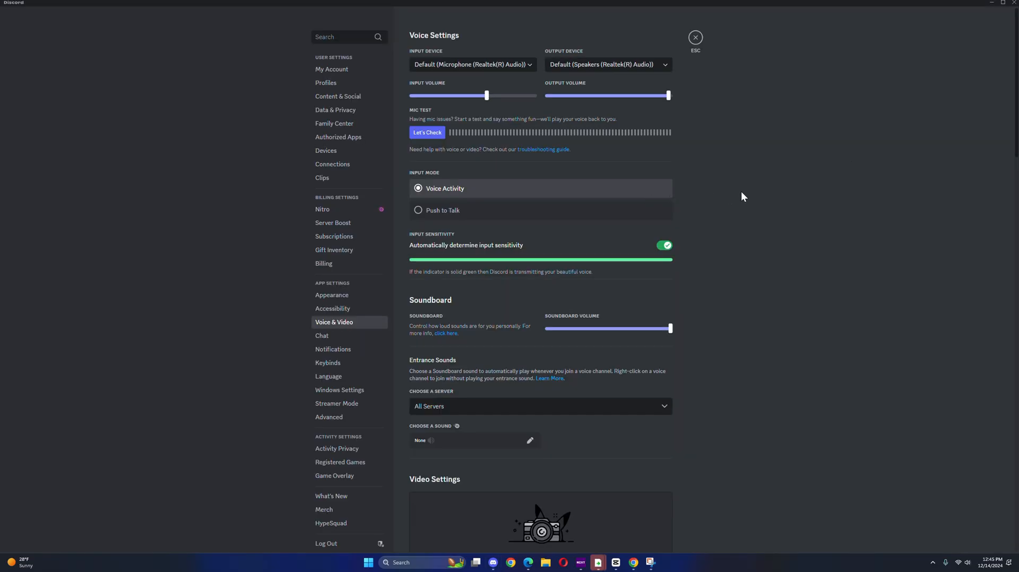
# - Start Reset Voice Settings from the bottom of Voice & Video, with Legacy subsystem kept
pyautogui.scroll(-3)
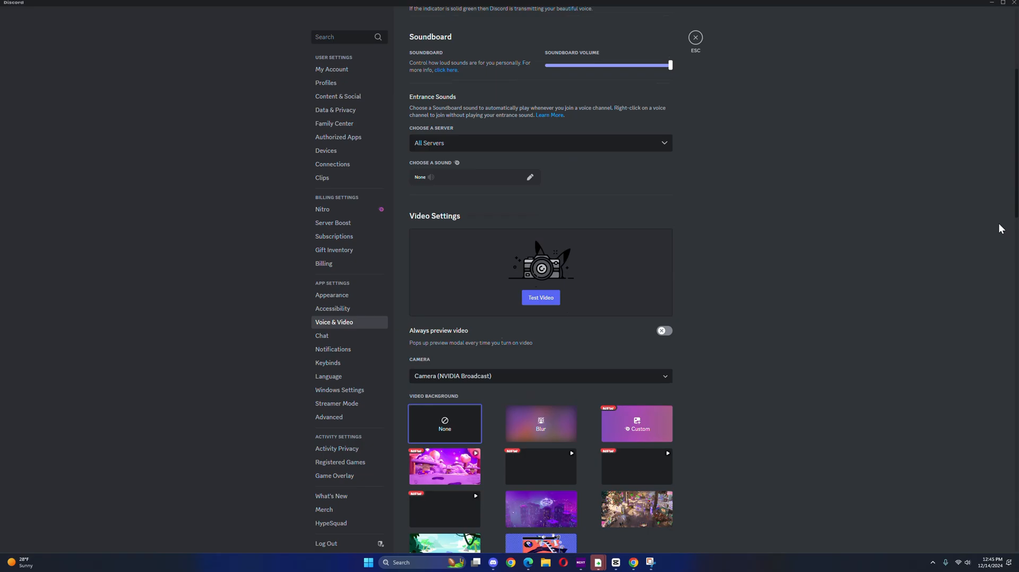
pyautogui.scroll(-3)
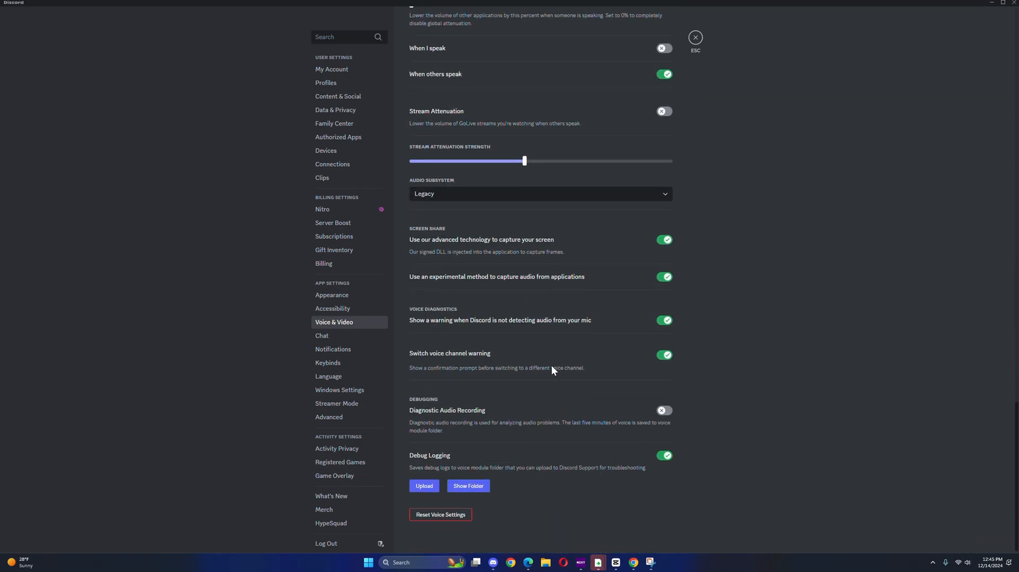
pyautogui.click(440, 514)
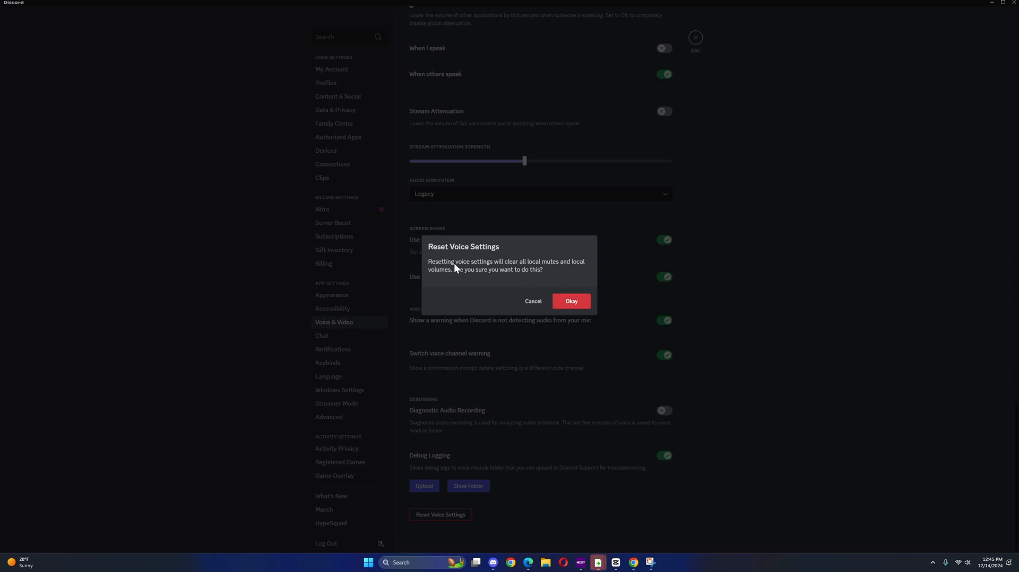
pyautogui.moveTo(473, 298)
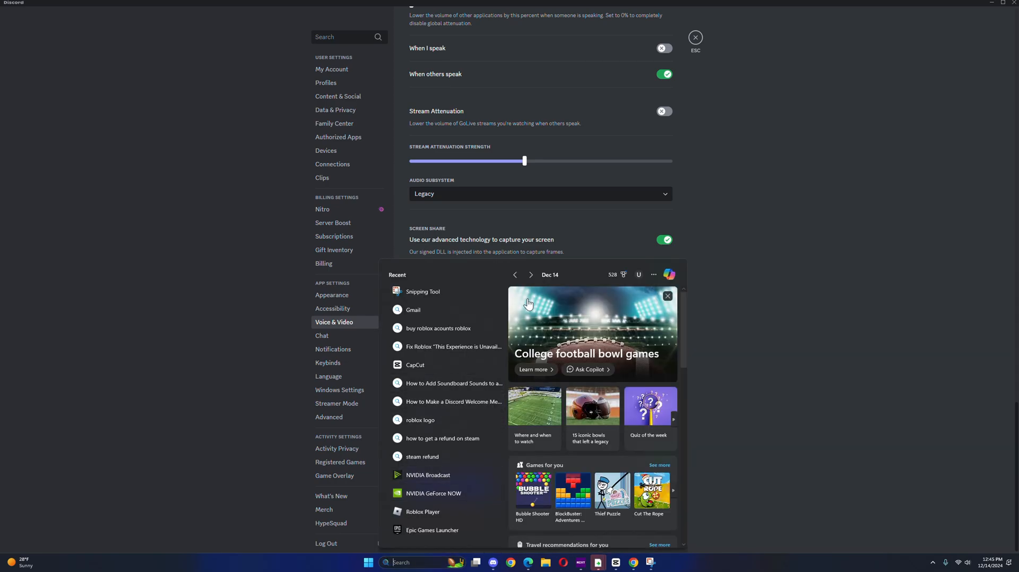
# - Search 'change system sounds' and open that control panel
pyautogui.write('change system sounds')
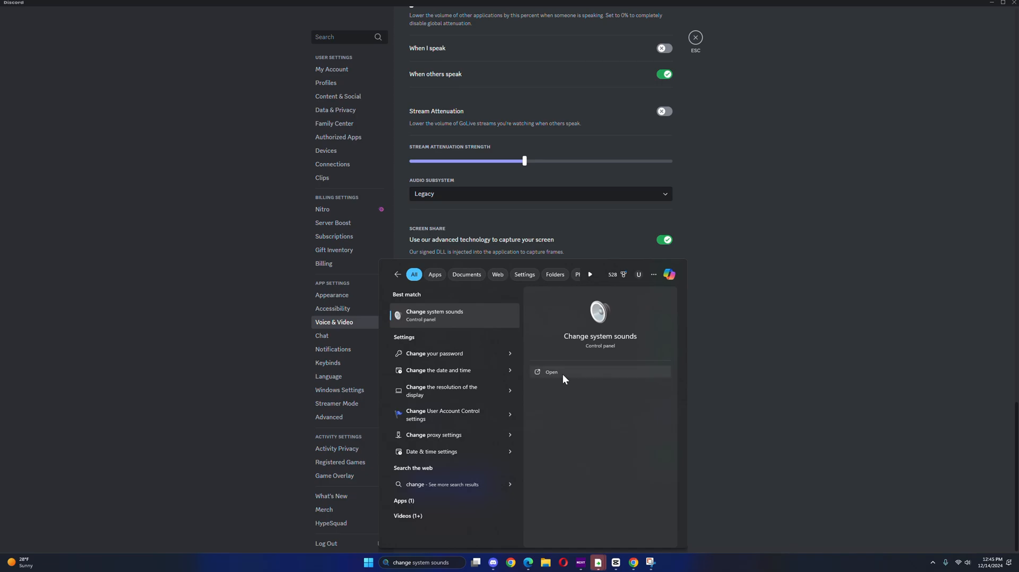
pyautogui.moveTo(574, 379)
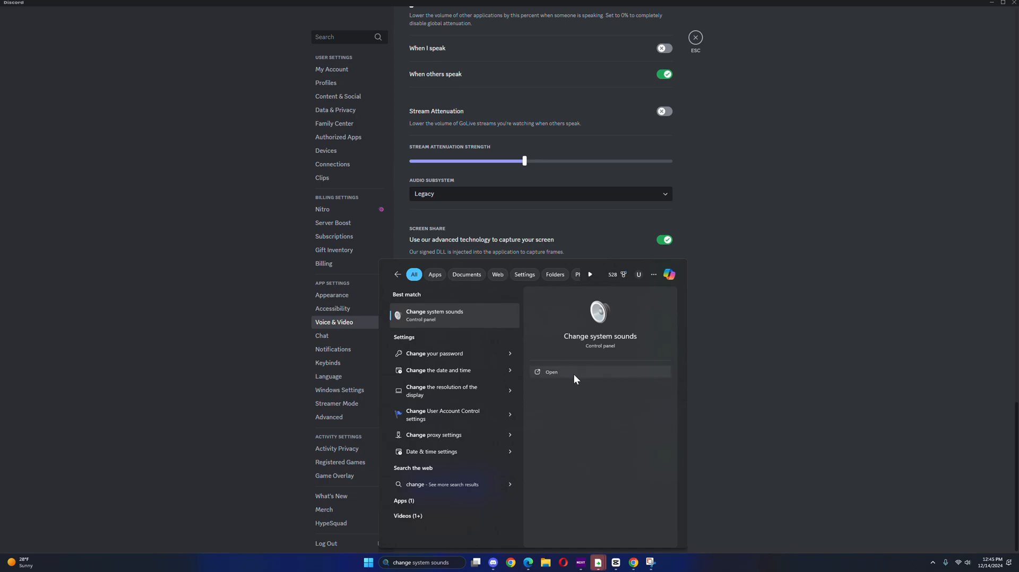
pyautogui.click(551, 372)
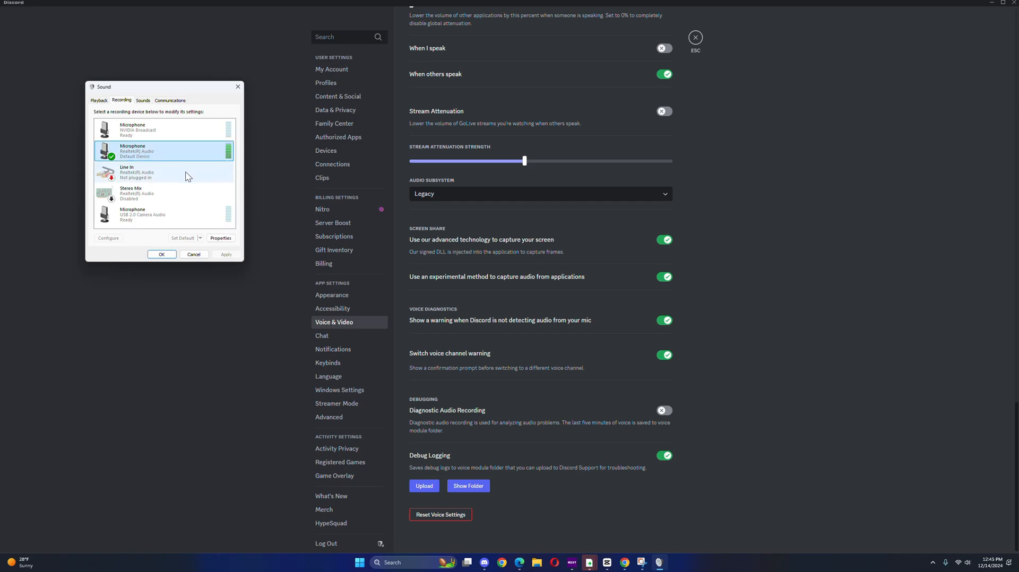
# - Keep the Realtek microphone at level 100 with +10 dB boost, and close its properties
pyautogui.click(221, 237)
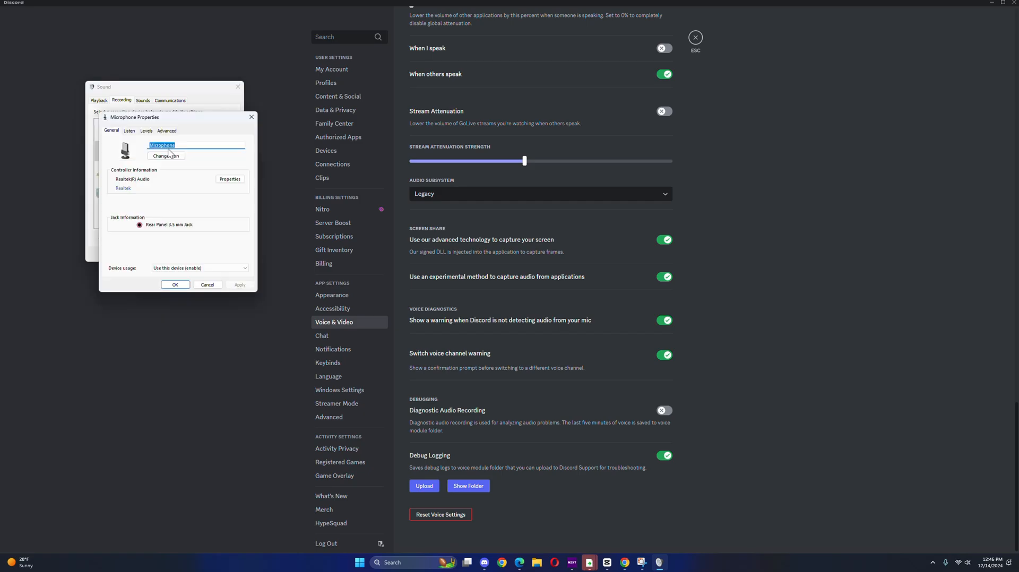
pyautogui.click(145, 130)
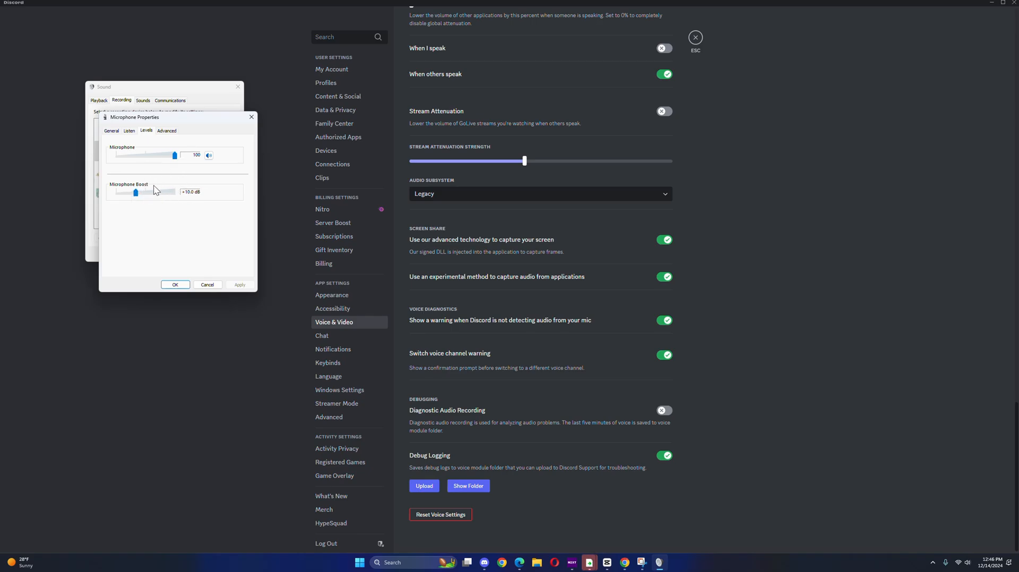
pyautogui.moveTo(127, 173)
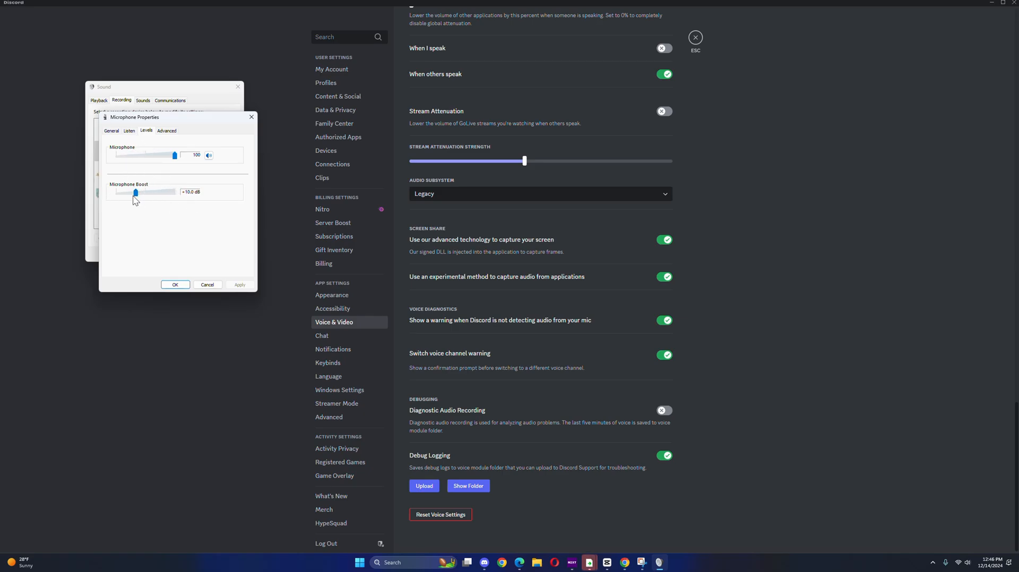
pyautogui.moveTo(135, 191); pyautogui.dragTo(175, 191)
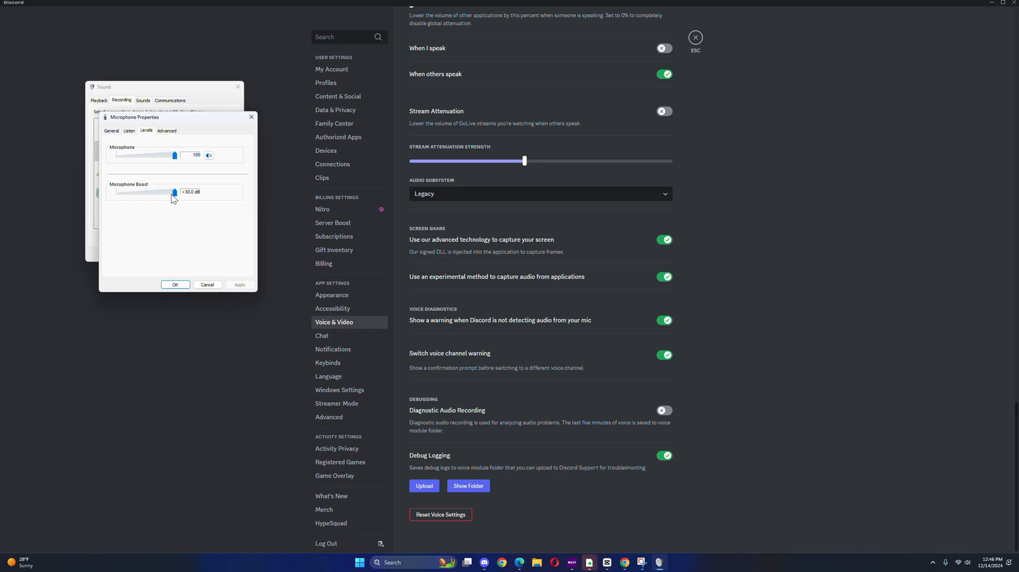
pyautogui.moveTo(174, 192); pyautogui.dragTo(135, 192)
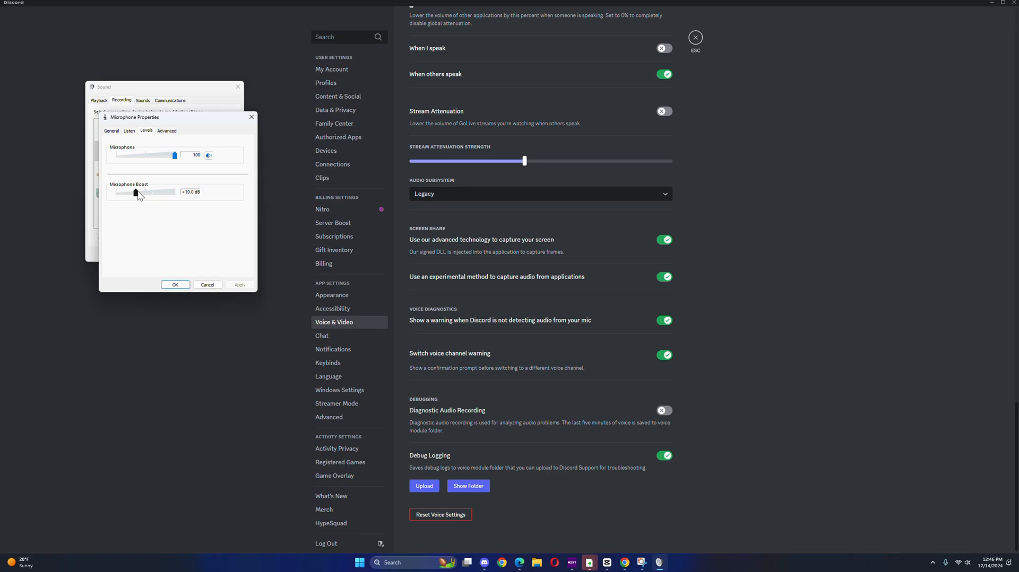
pyautogui.click(111, 131)
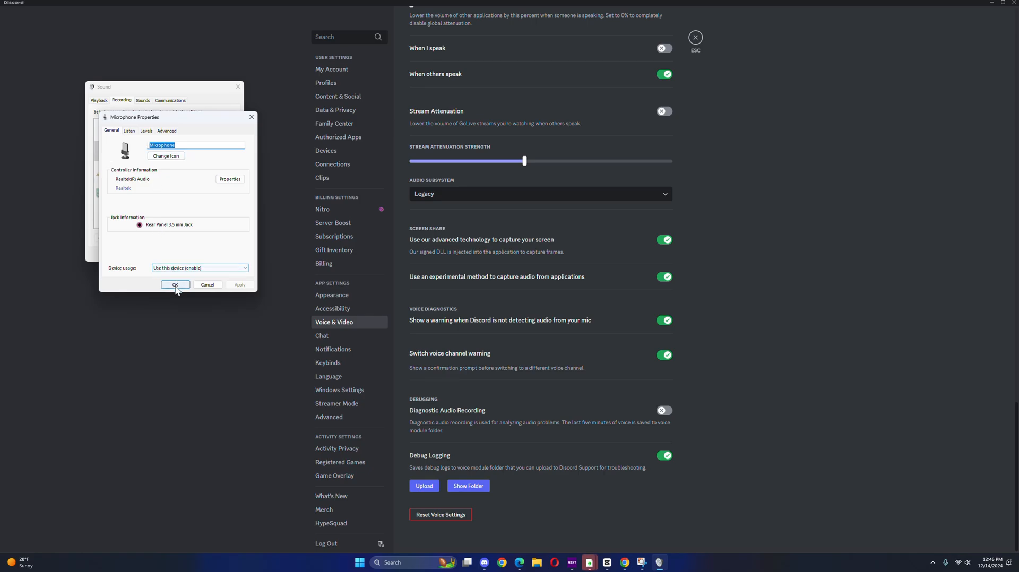
pyautogui.click(175, 285)
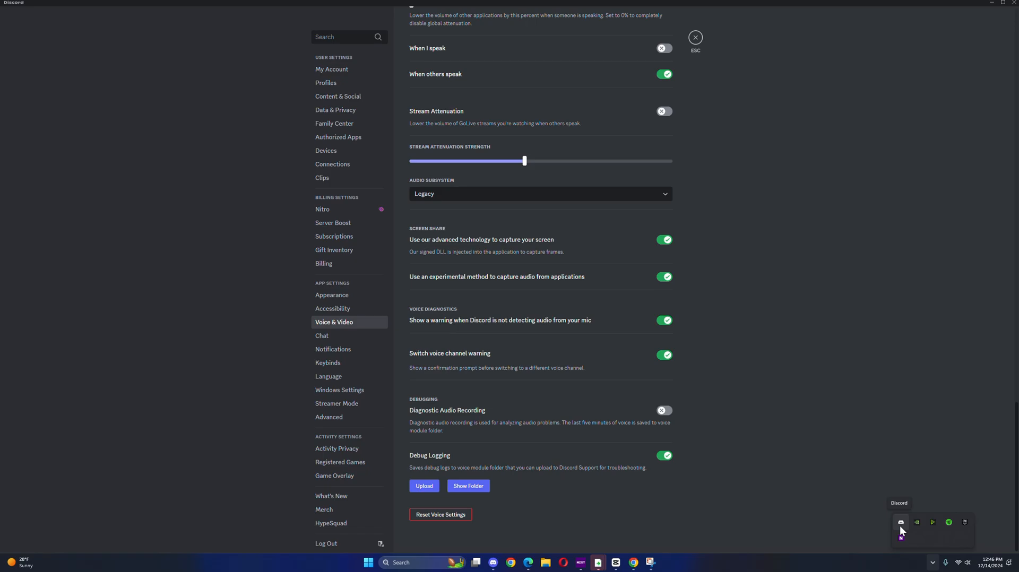
# - Quit Discord via Quit Discord in its system tray icon menu
pyautogui.rightClick(900, 522)
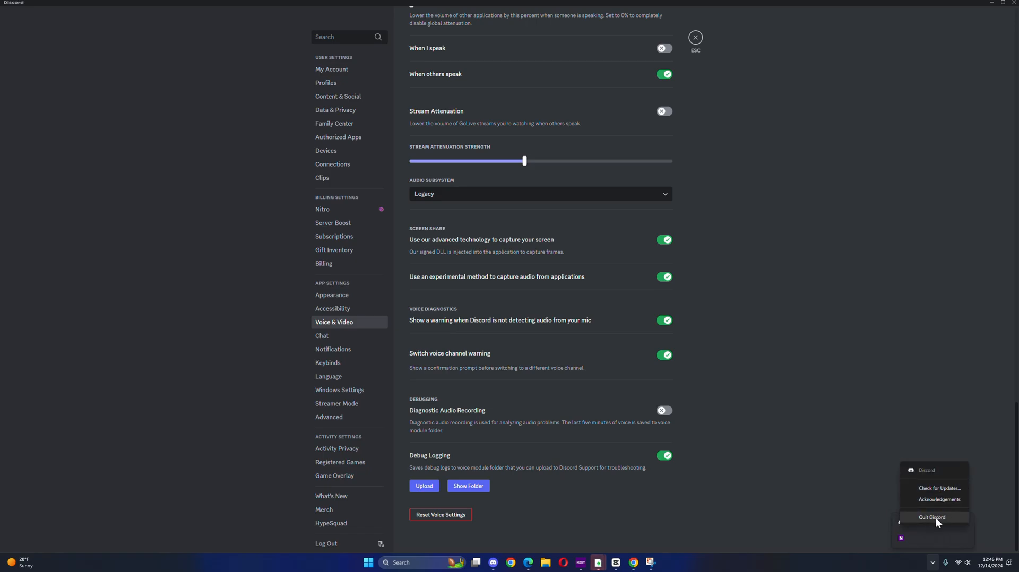
pyautogui.click(932, 517)
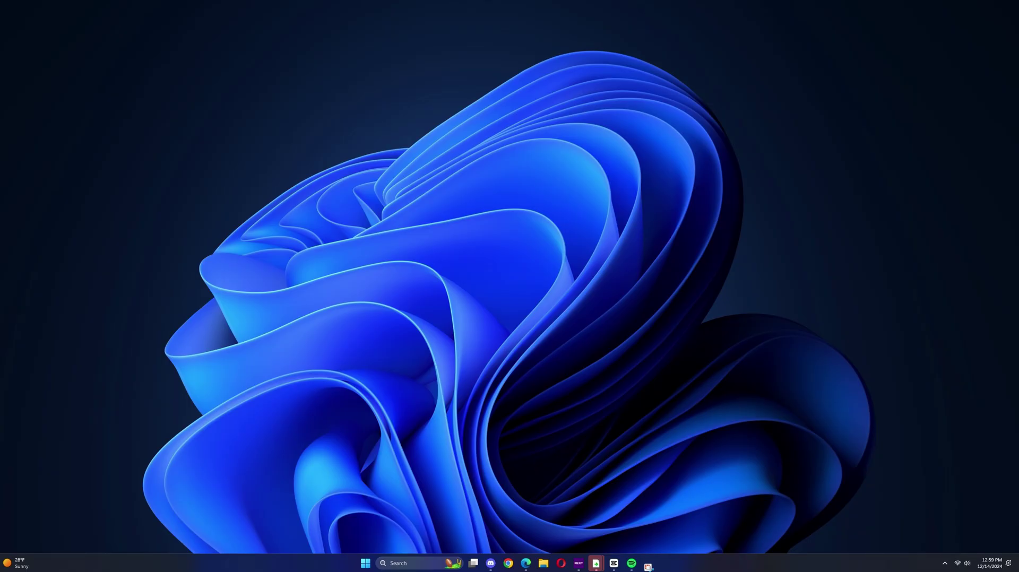